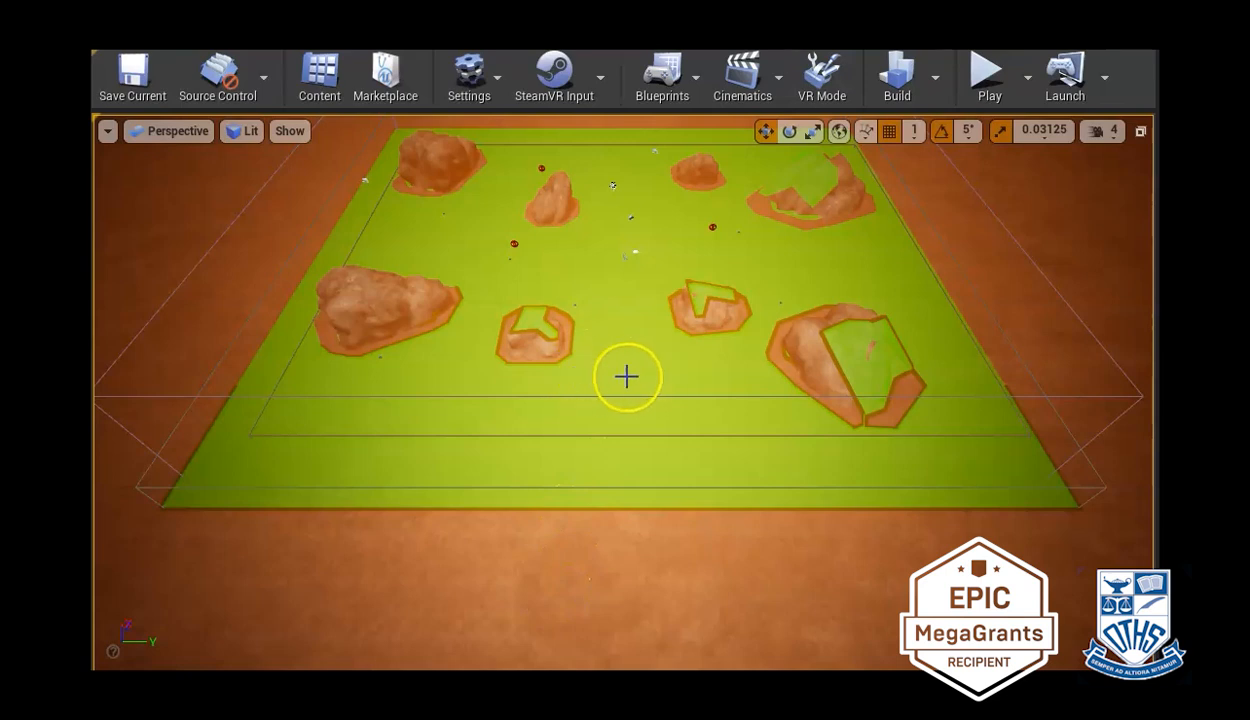
mouse_move(300, 393)
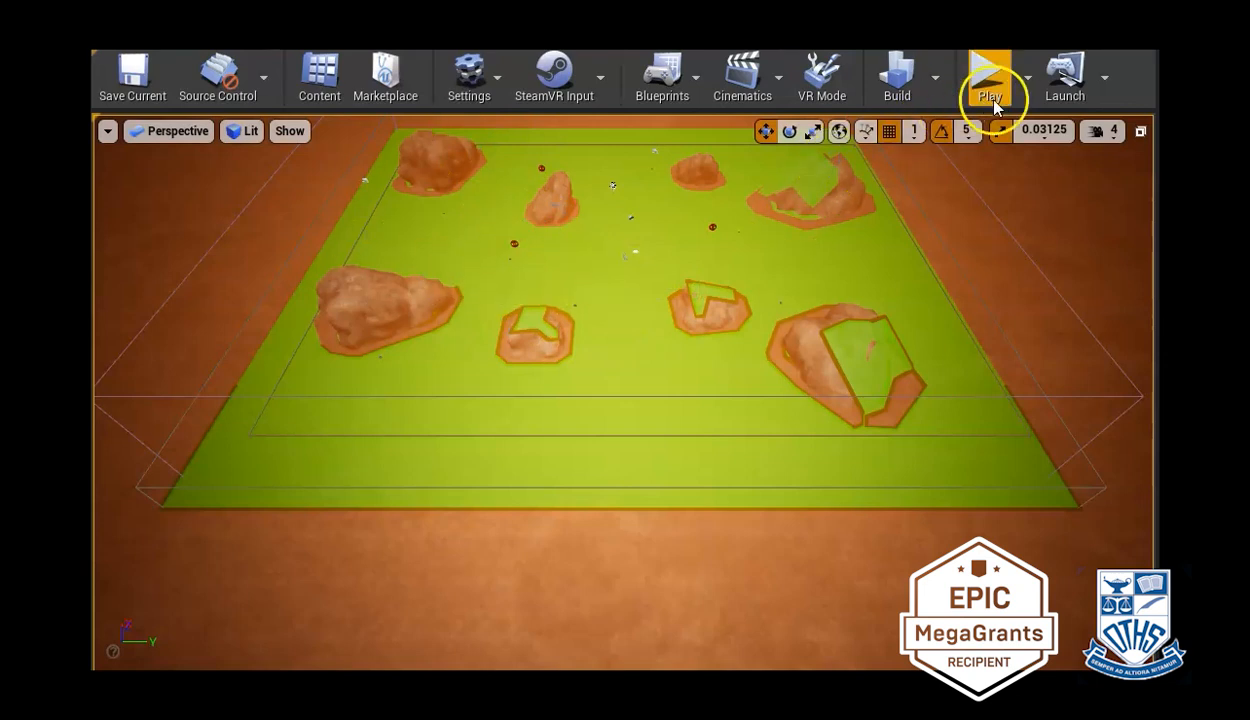
mouse_move(990, 78)
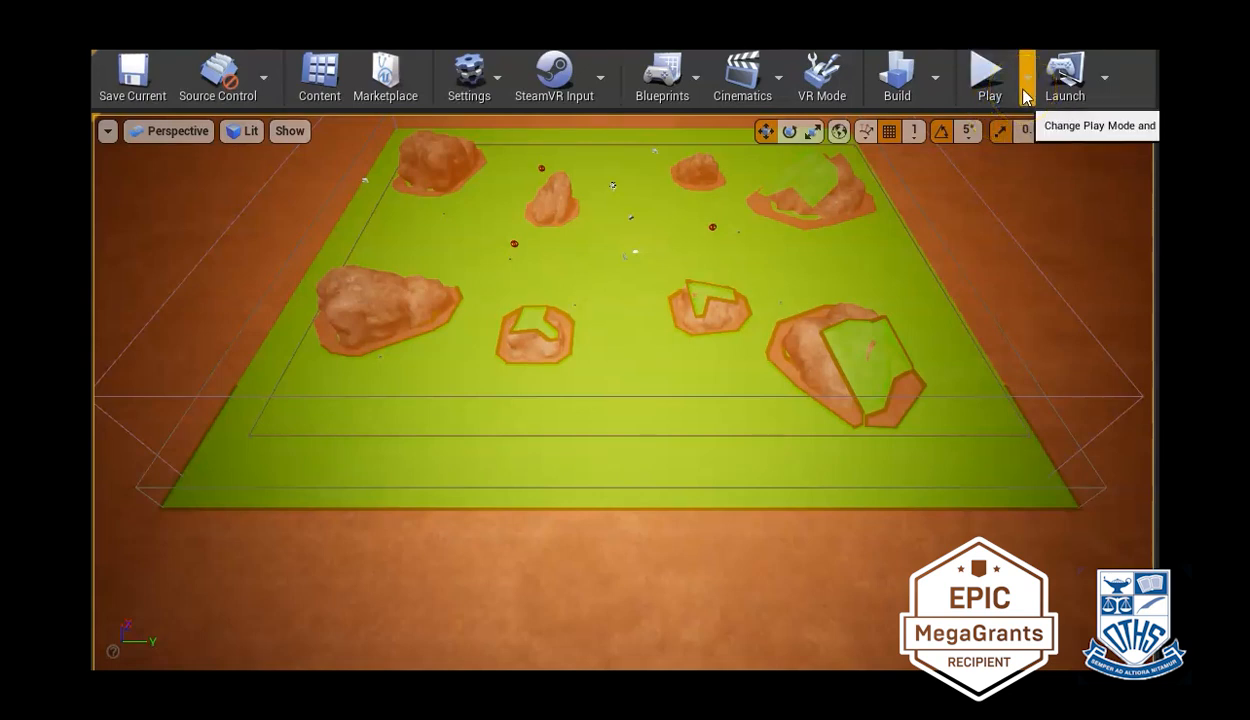
- Play the Mars level in the Selected Viewport from the Play dropdown
click(1025, 77)
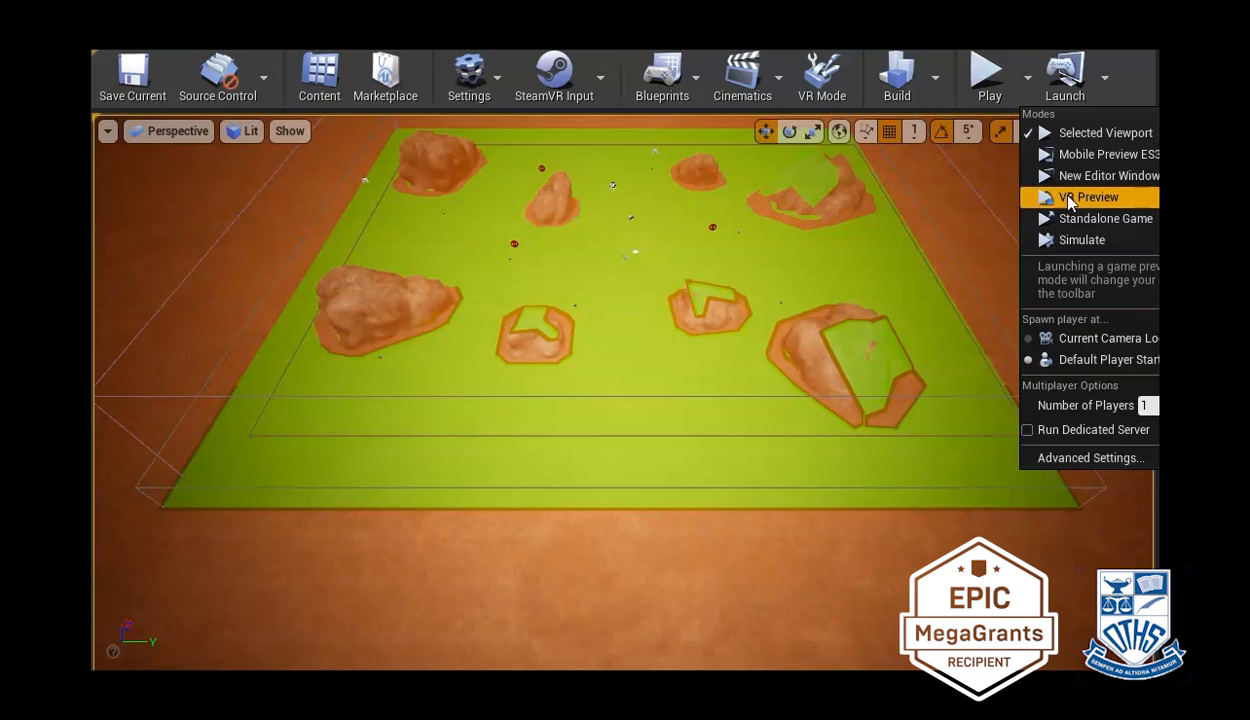
click(1088, 197)
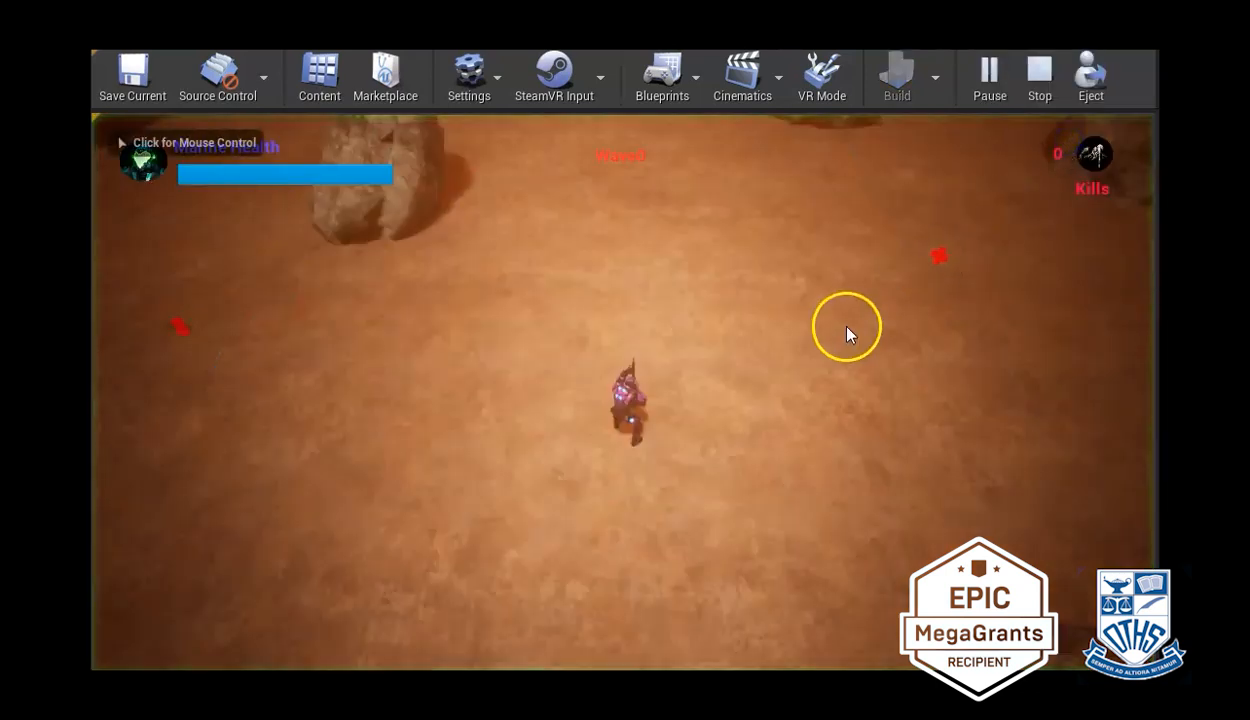
click(845, 327)
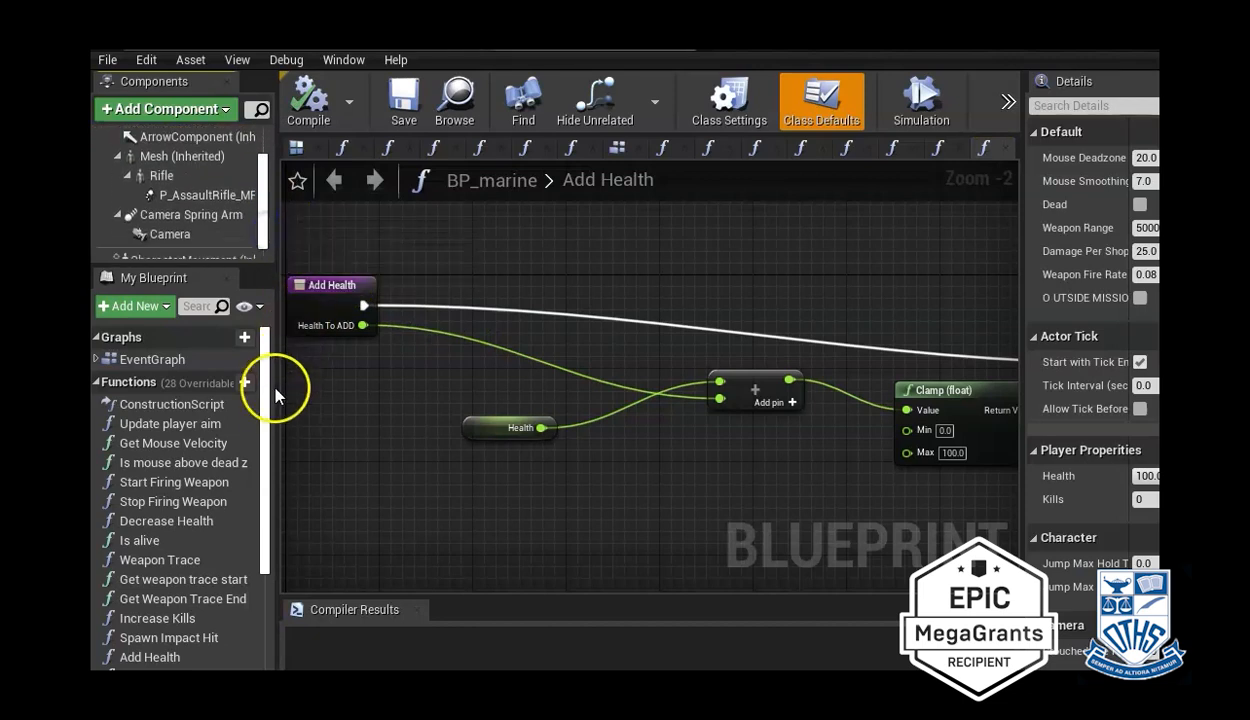
- Scroll the BP_marine My Blueprint panel past Is Health Full to variables like Weapon Range
scroll(down, 3)
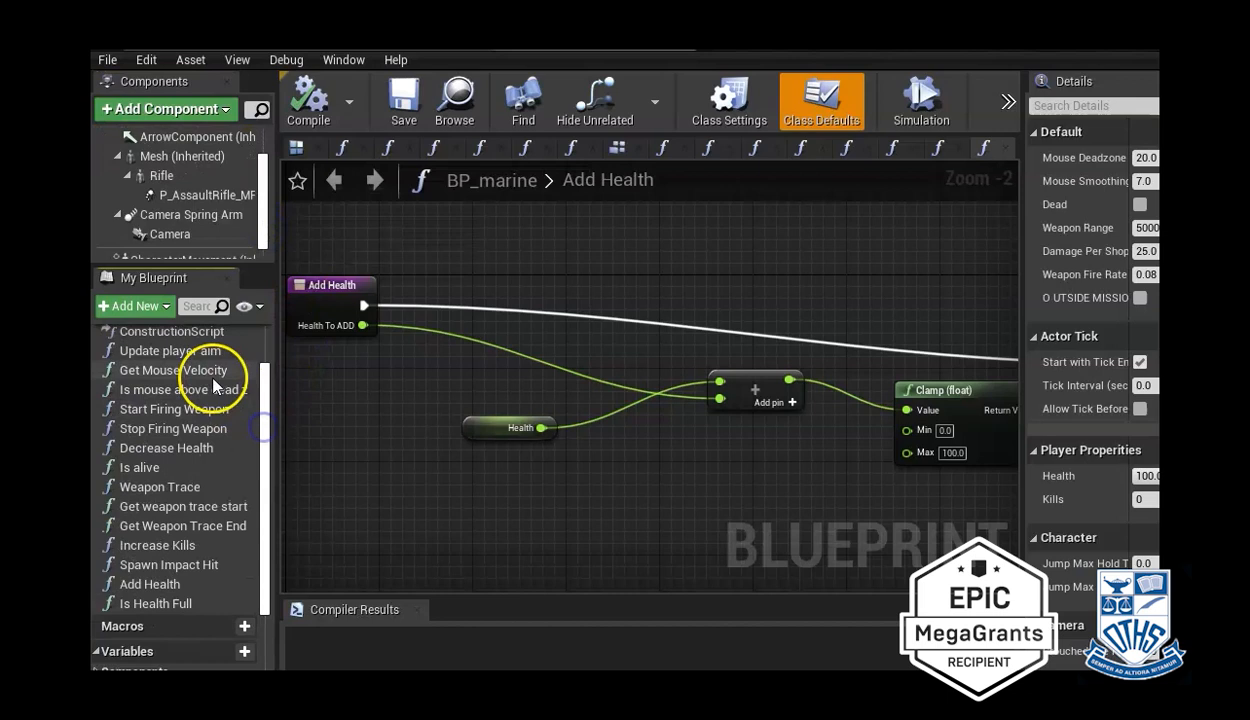
scroll(down, 3)
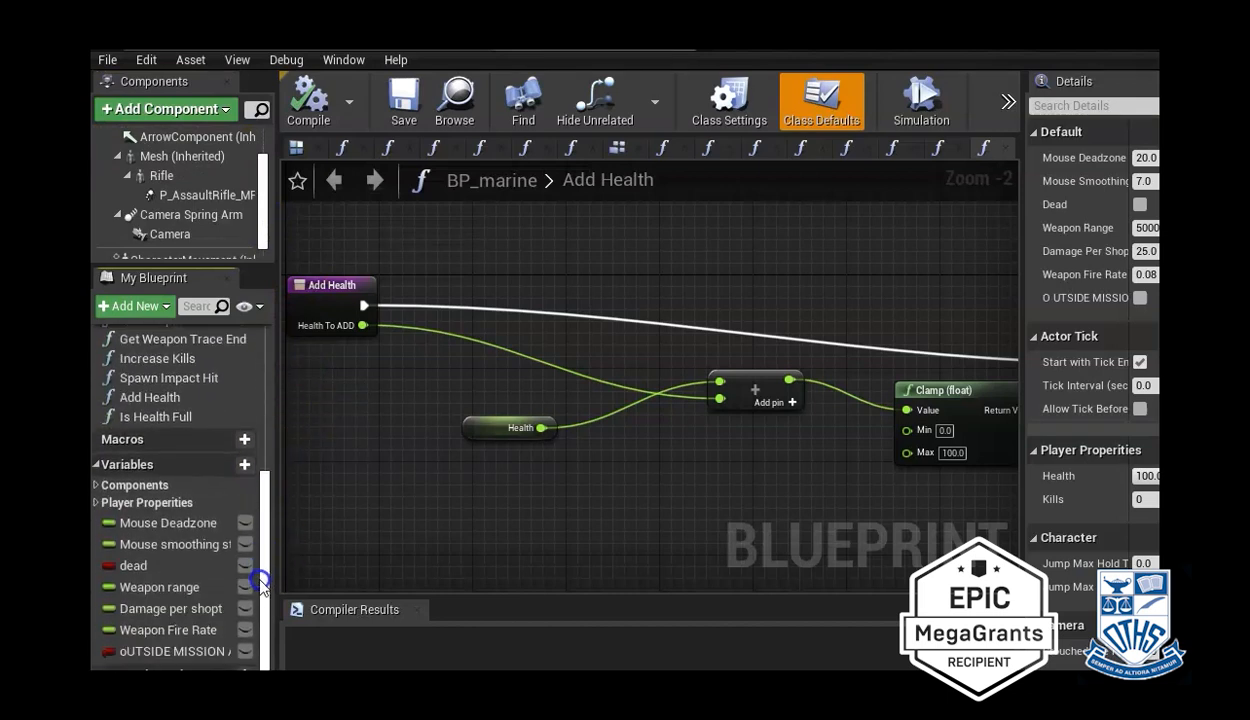
mouse_move(188, 587)
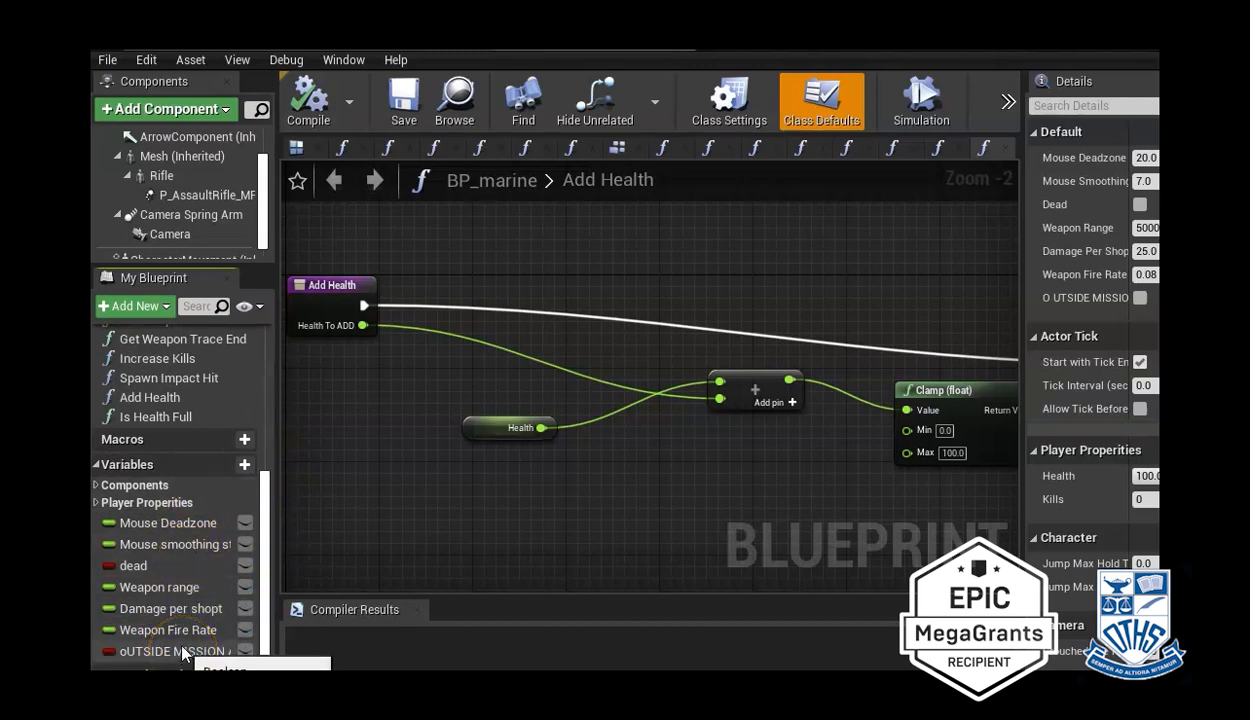
mouse_move(270, 537)
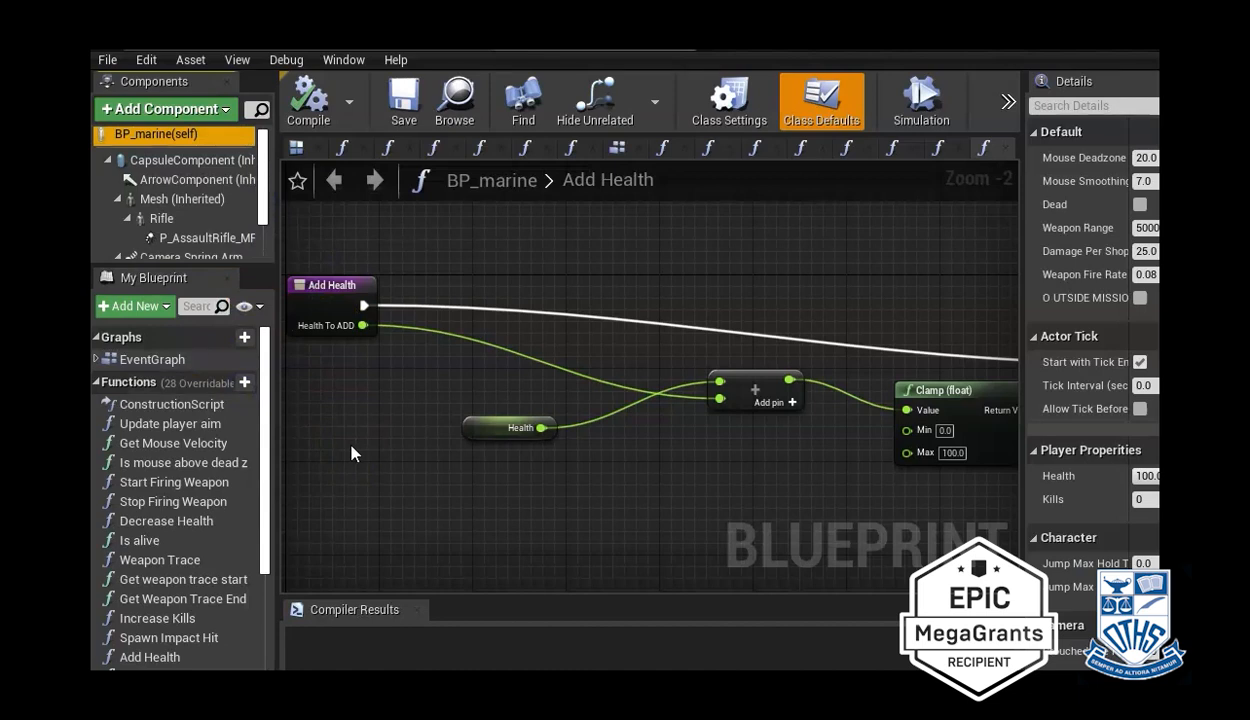
mouse_move(388, 337)
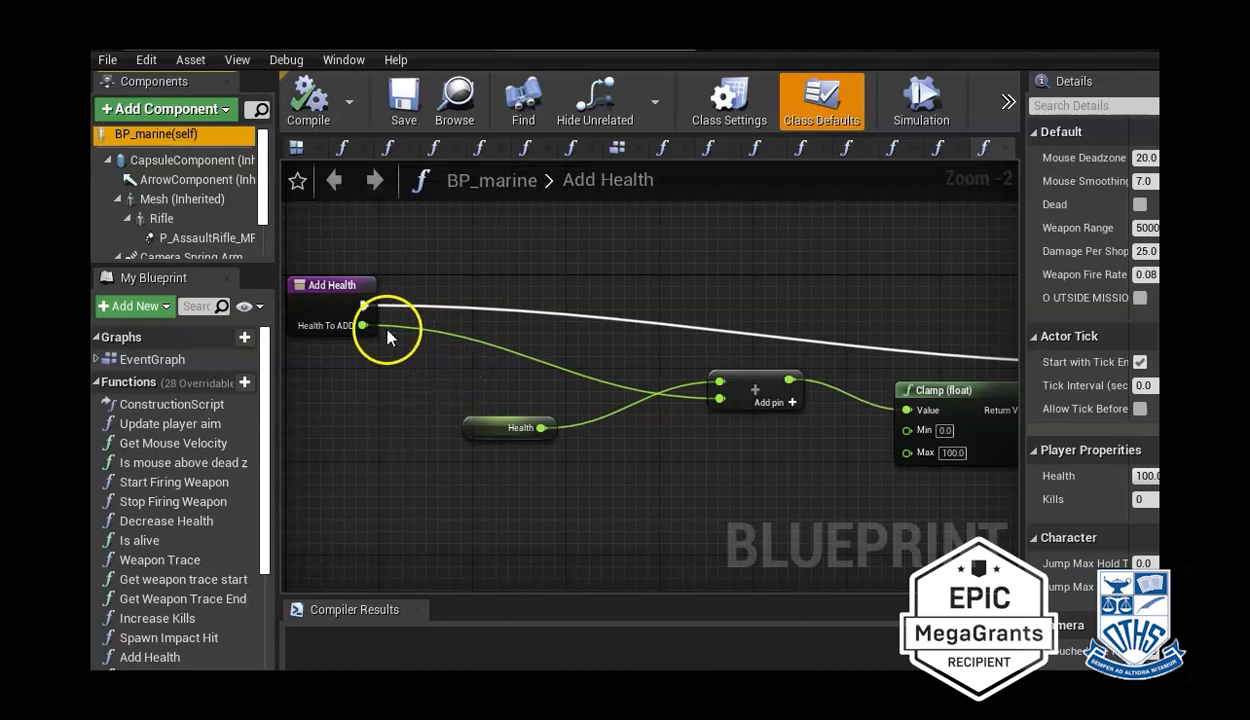
mouse_move(235, 57)
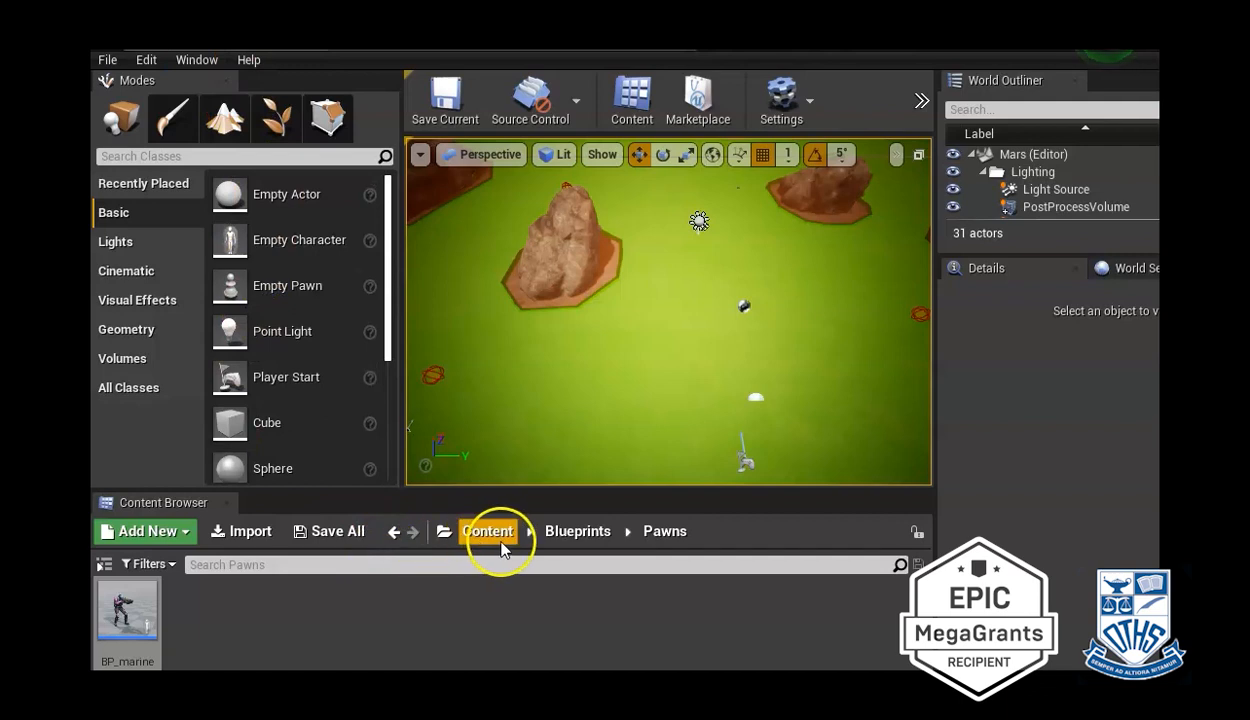
- Navigate from Blueprints into the AI folder and open ABP_spider
click(487, 531)
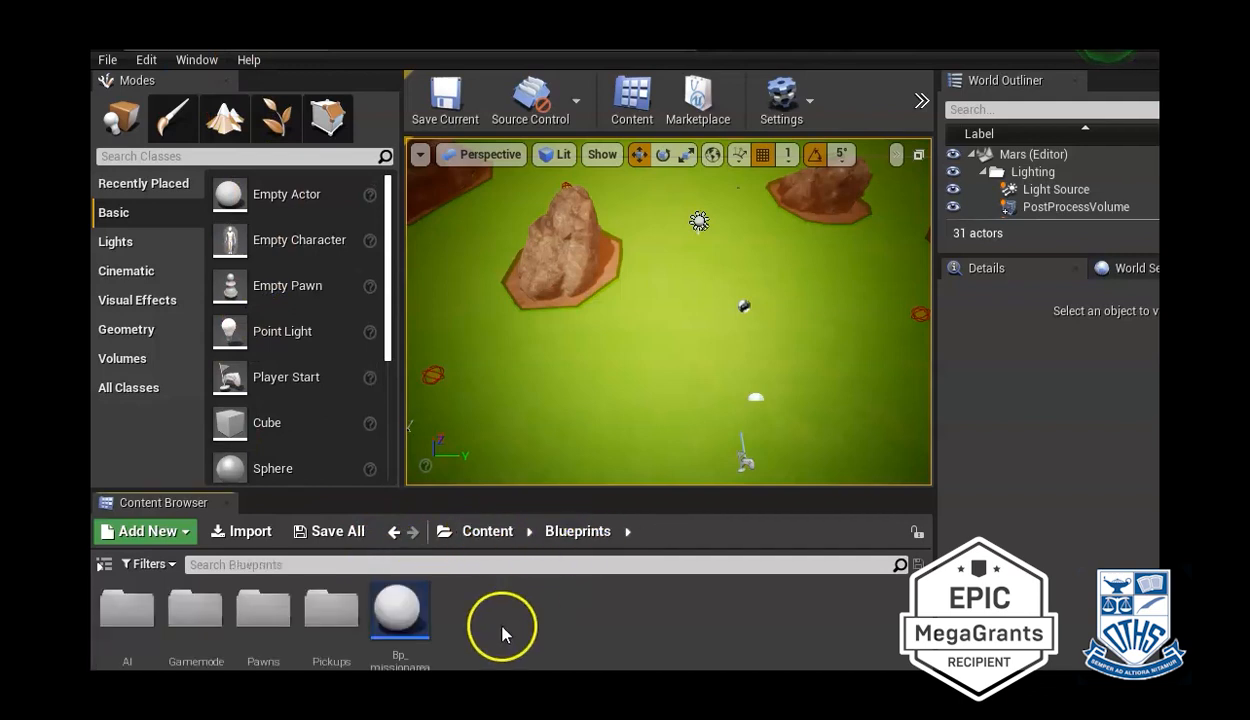
mouse_move(247, 628)
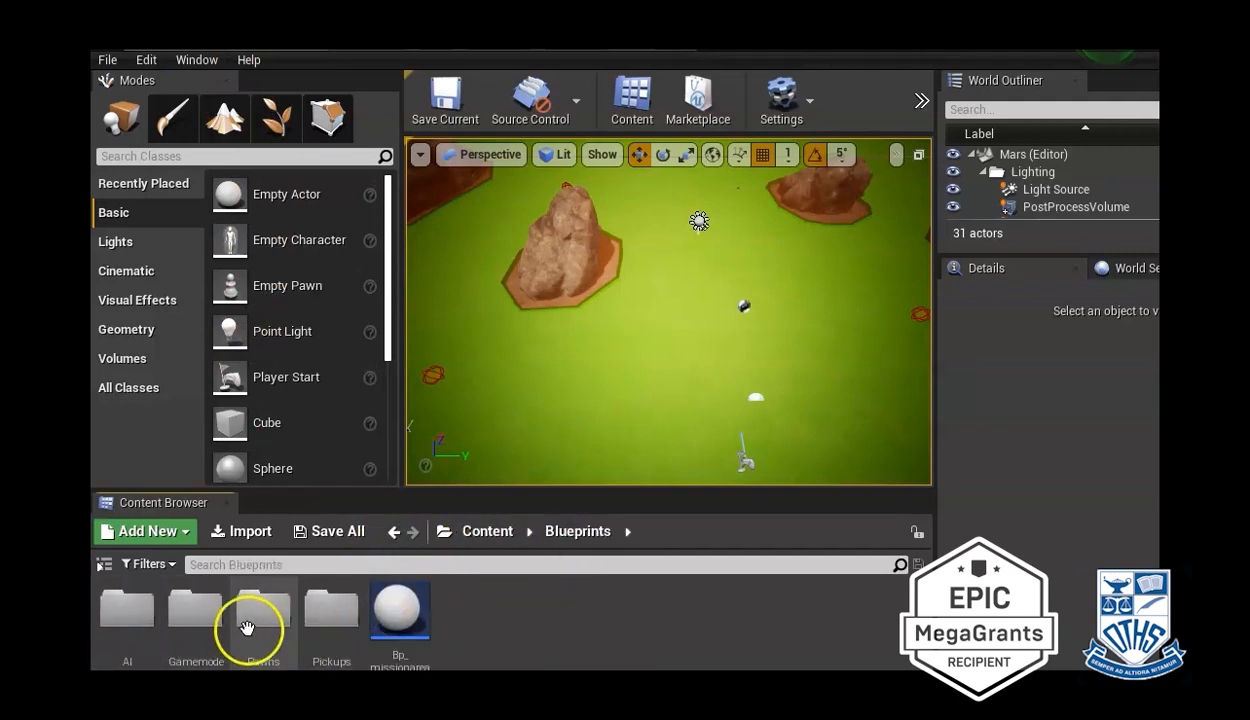
mouse_move(399, 610)
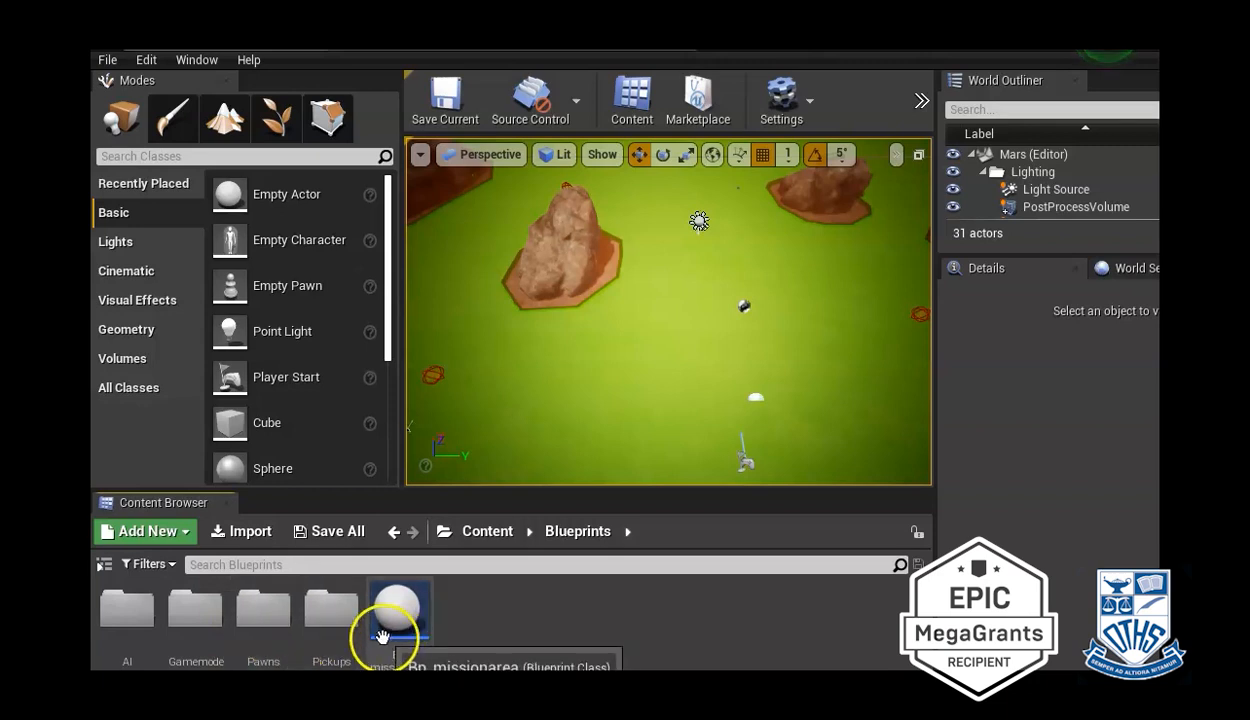
mouse_move(175, 634)
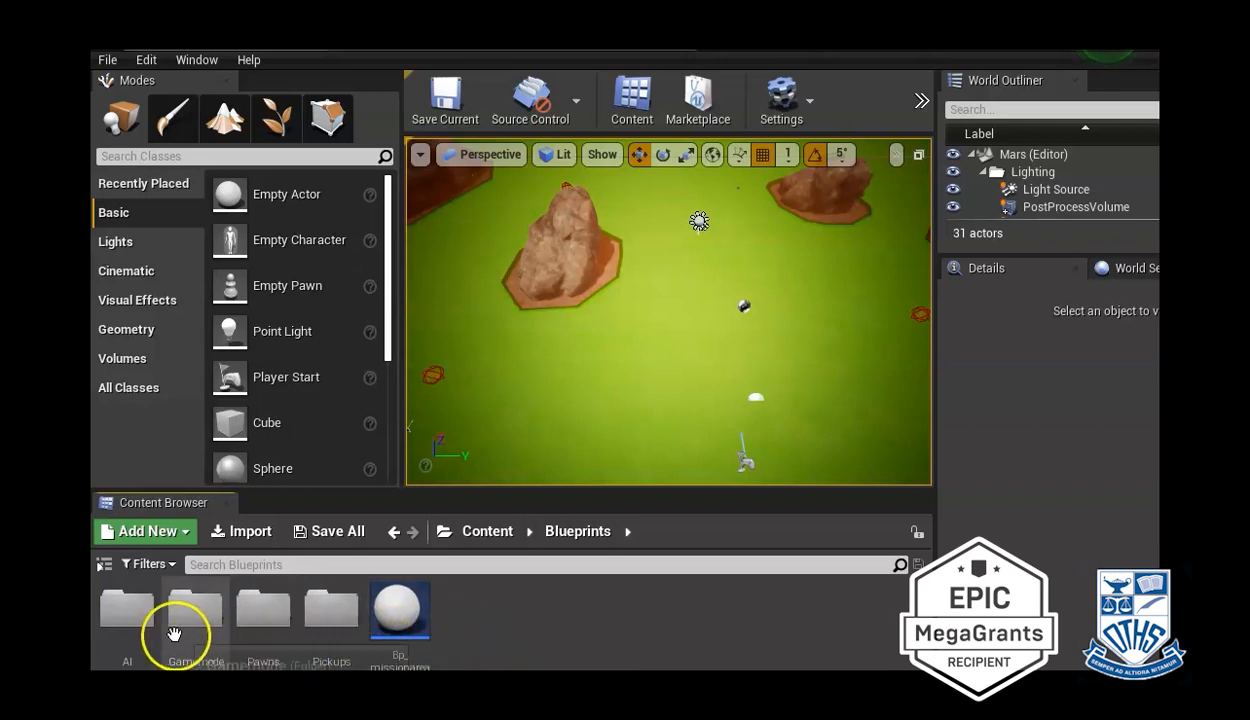
mouse_move(127, 610)
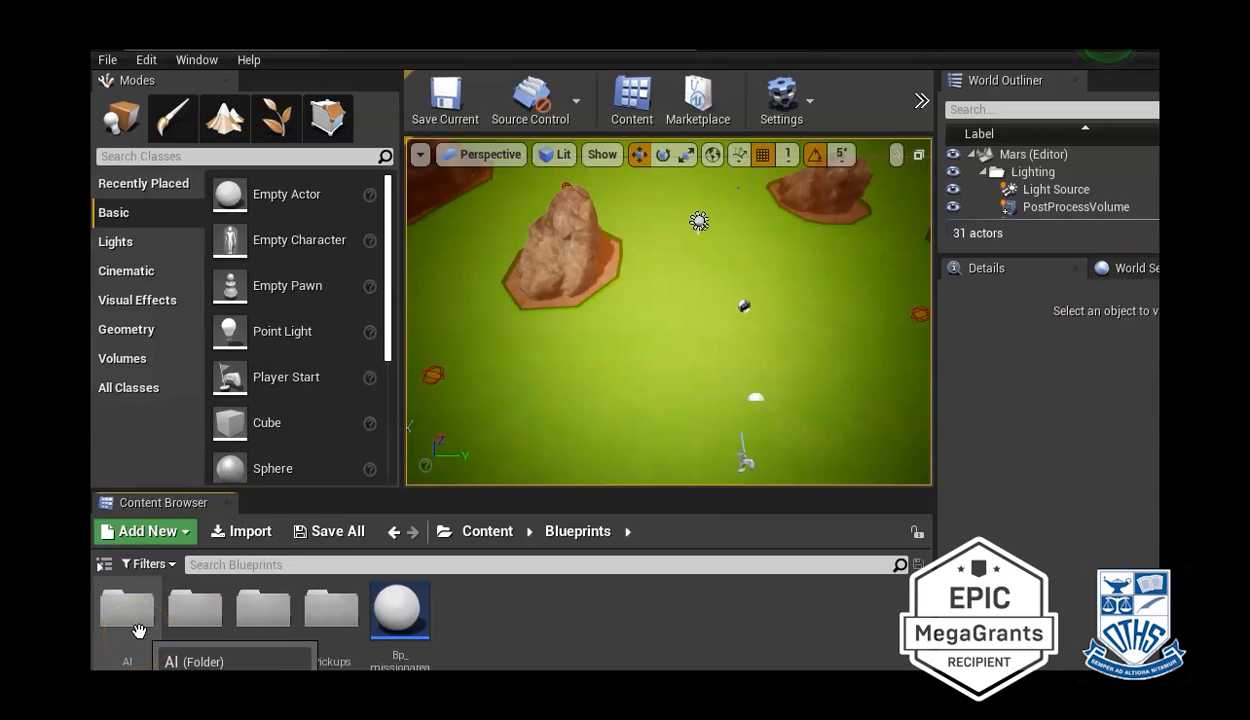
double_click(127, 607)
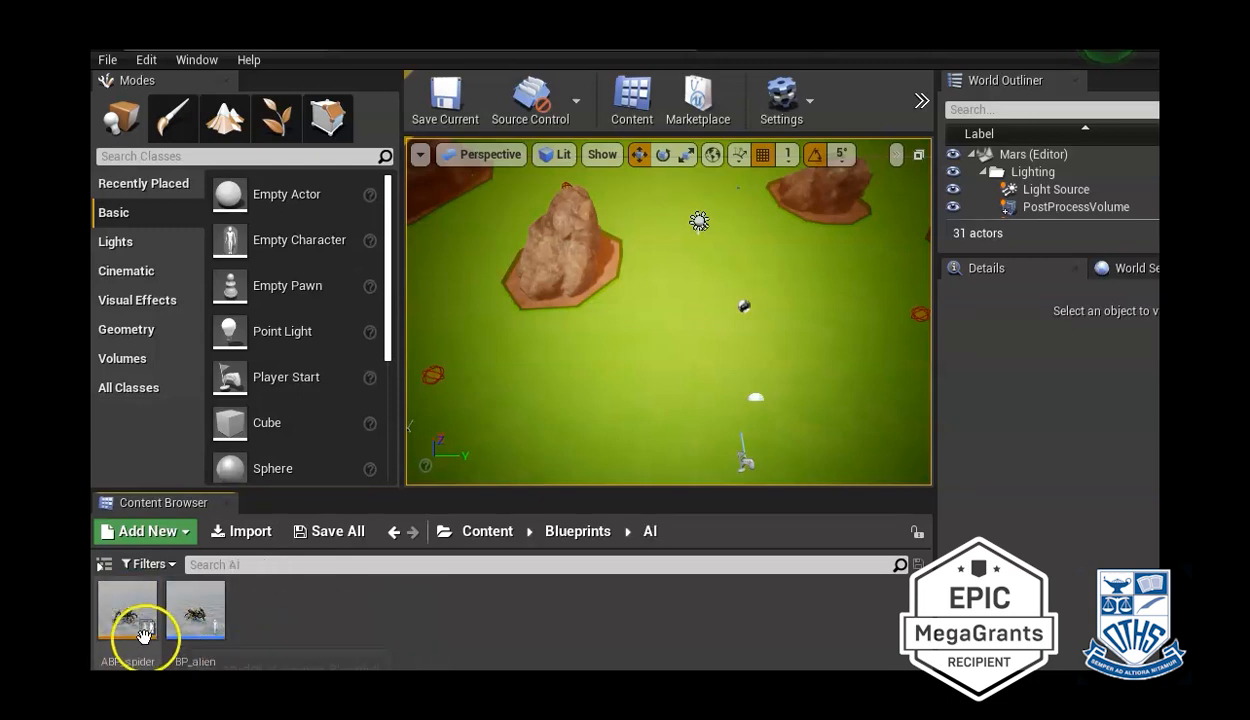
double_click(127, 615)
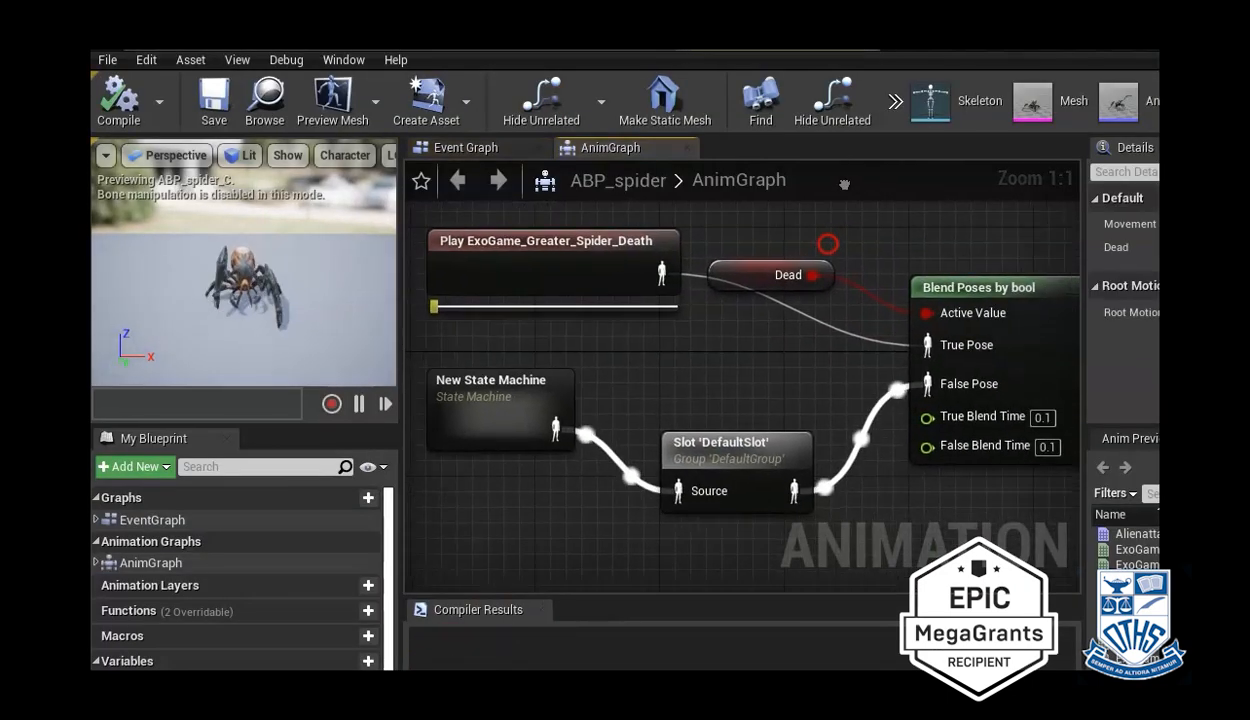
mouse_move(740, 218)
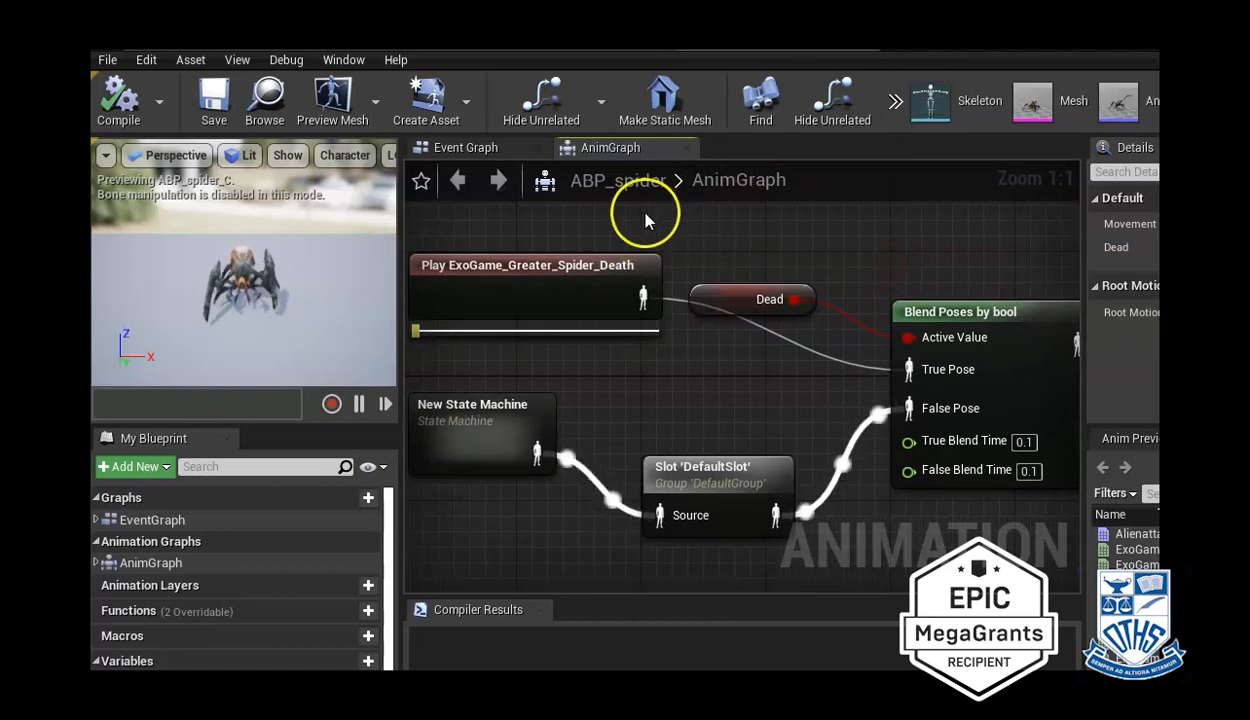
mouse_move(630, 403)
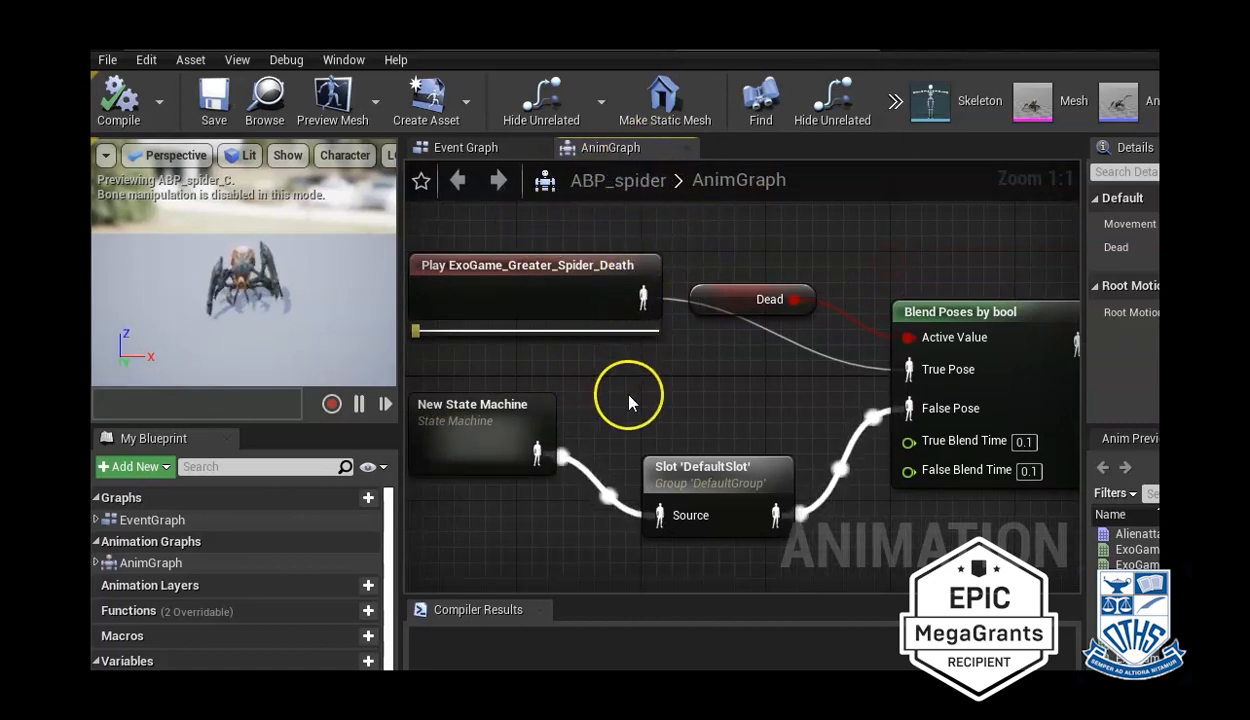